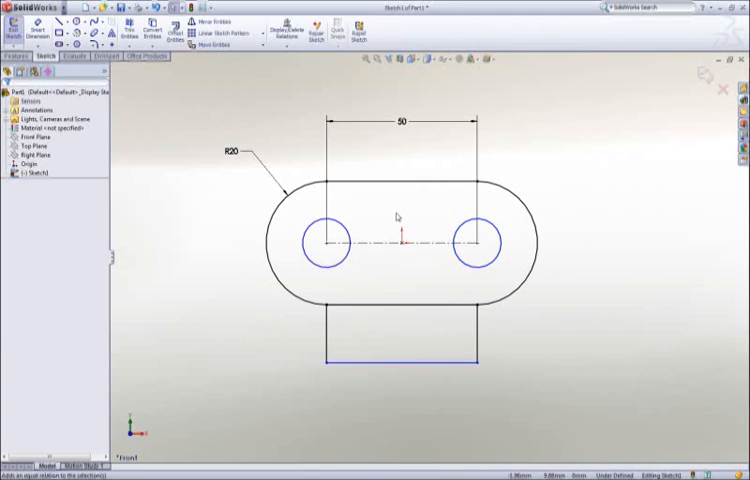
Make the two circles equal at Ø20 and dimension their centres' vertical distance to the bottom line
{"action": "left_click", "coordinate": [475, 243]}
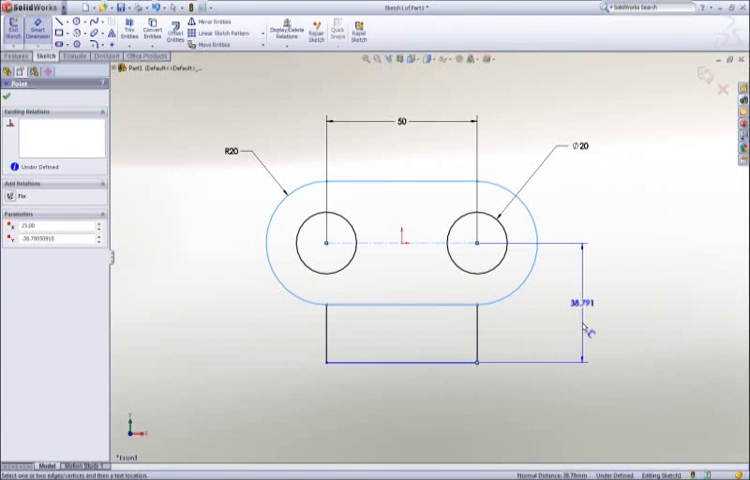
{"action": "left_click", "coordinate": [571, 328]}
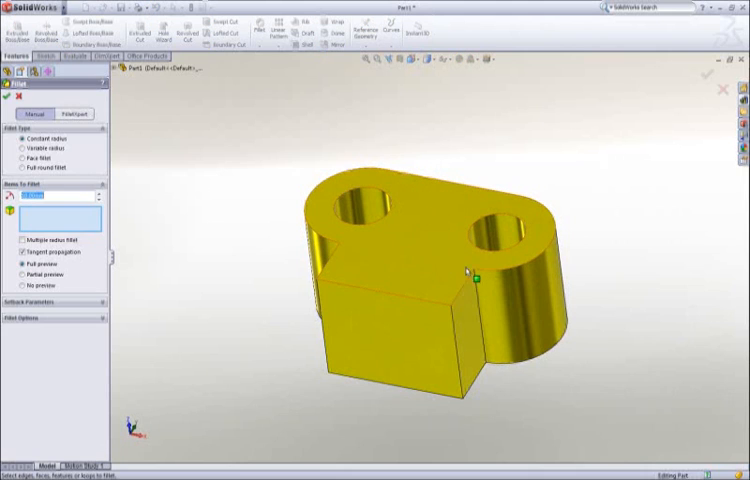
Select both inside vertical corner edges of the block for a constant-radius fillet
{"action": "left_click", "coordinate": [472, 280]}
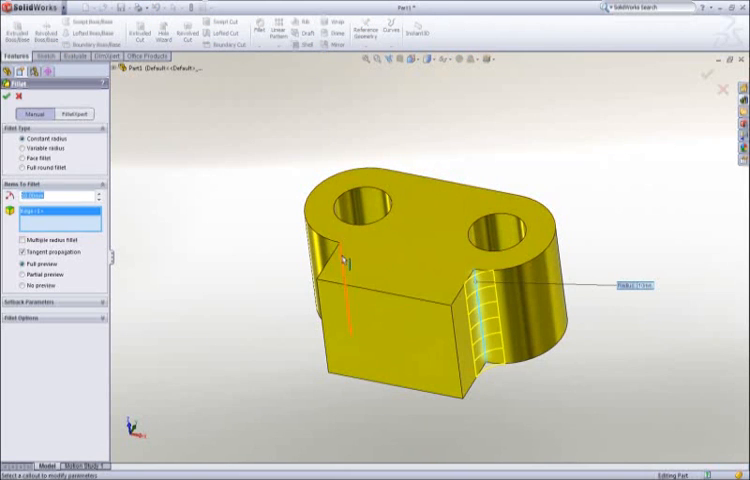
{"action": "left_click", "coordinate": [10, 96]}
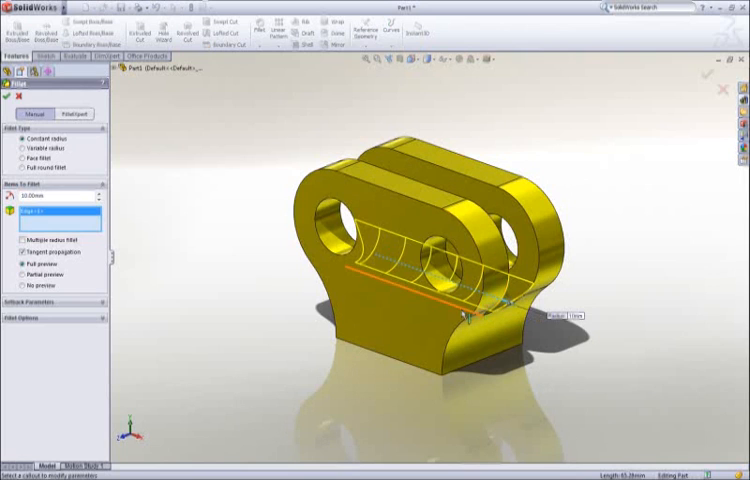
Apply a 10 mm fillet to the bottom edge of the slot between the lugs
{"action": "left_click", "coordinate": [460, 312]}
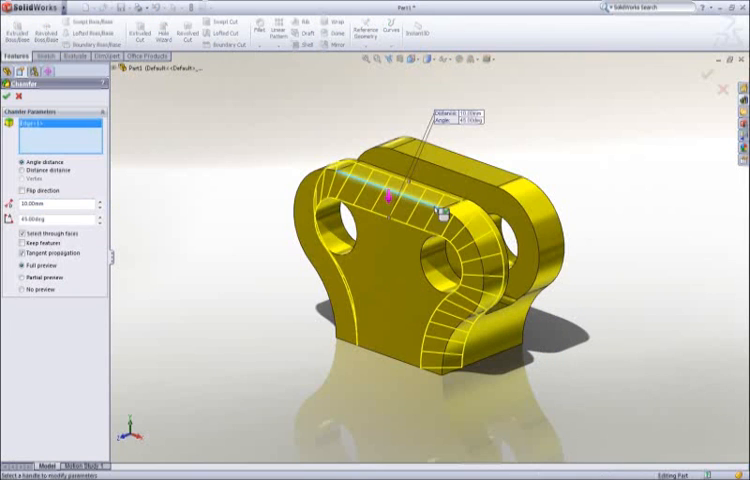
Chamfer both outer top lug edges 2.00 mm at 45° using Angle distance
{"action": "left_click", "coordinate": [490, 180]}
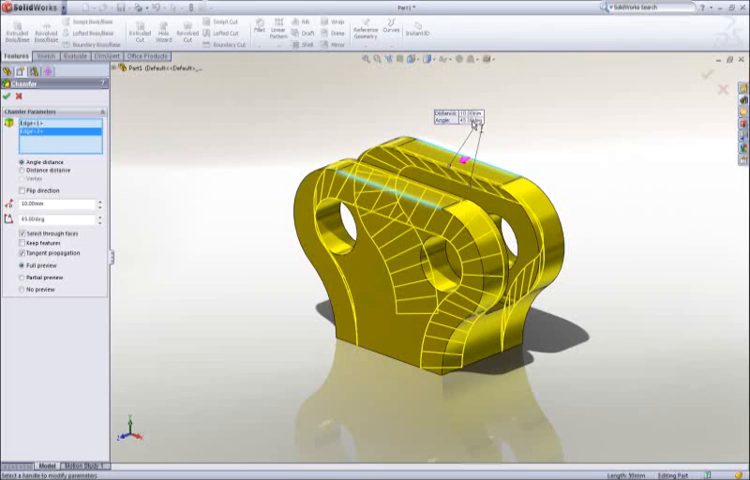
{"action": "type", "text": "2.00mm"}
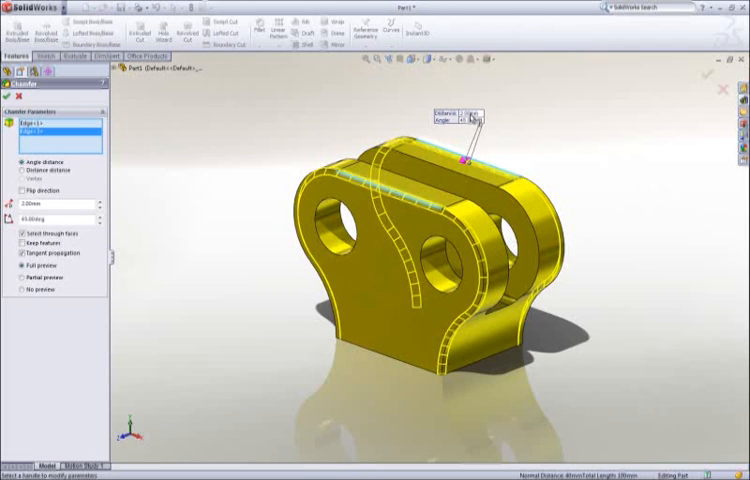
{"action": "left_click", "coordinate": [9, 89]}
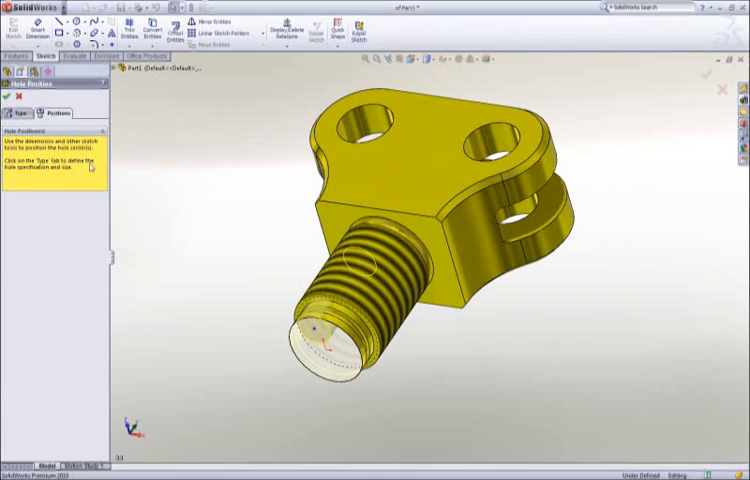
Position the tapped hole on the shaft end face centre and return to the Type settings
{"action": "left_click", "coordinate": [328, 348]}
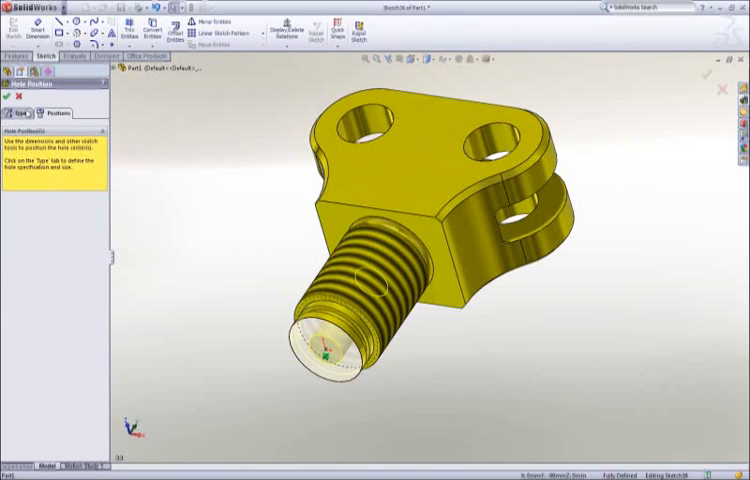
{"action": "left_click", "coordinate": [9, 88]}
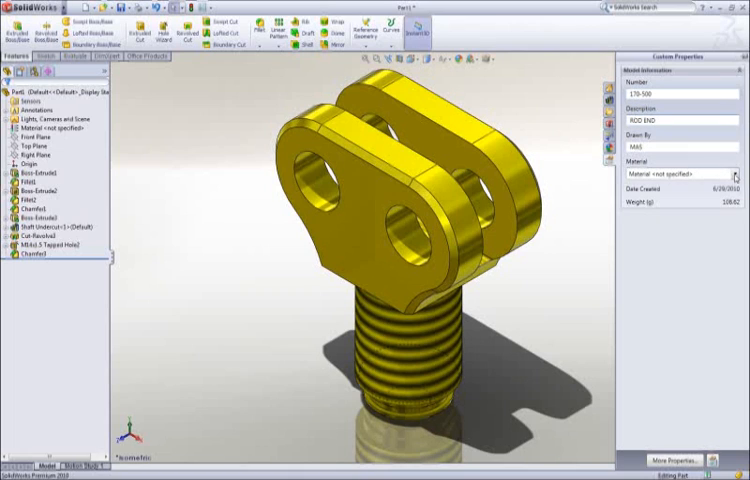
From Custom Properties, bring up the material library and pick a steel for the rod end
{"action": "left_click", "coordinate": [712, 173]}
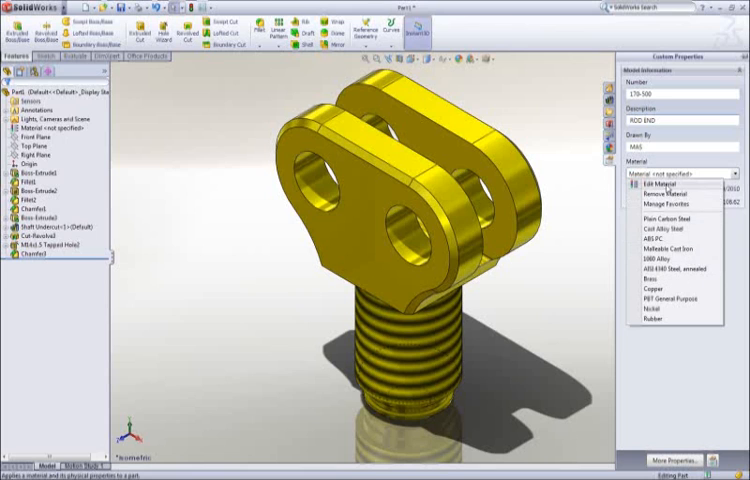
{"action": "left_click", "coordinate": [655, 180]}
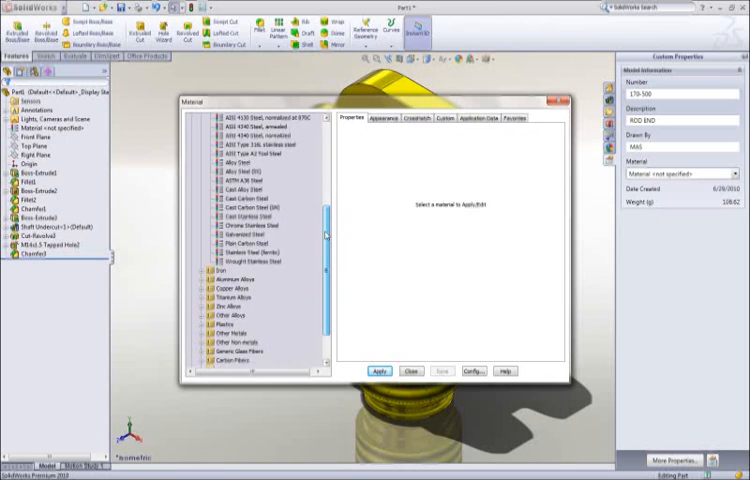
{"action": "left_click", "coordinate": [252, 129]}
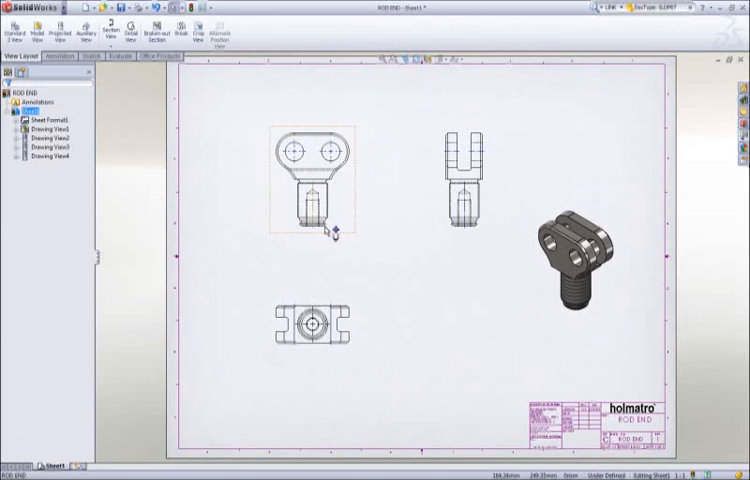
Sketch the detail circle around the lower shank in Drawing View1
{"action": "left_click", "coordinate": [128, 25]}
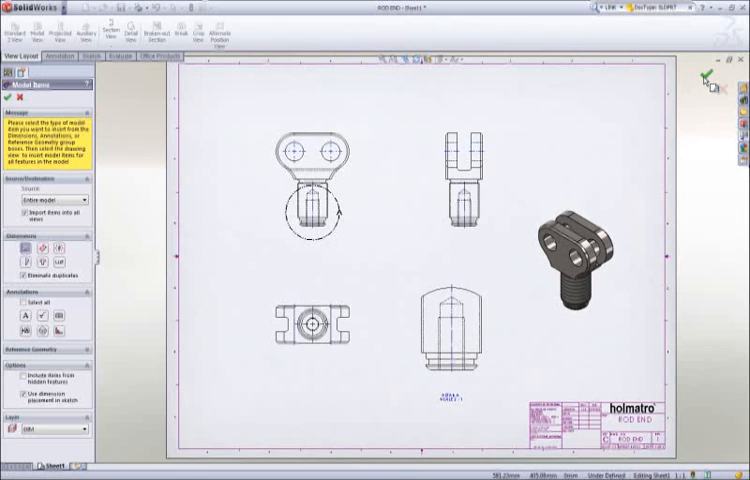
Confirm Model Items importing the entire model's dimensions into all views
{"action": "left_click", "coordinate": [10, 96]}
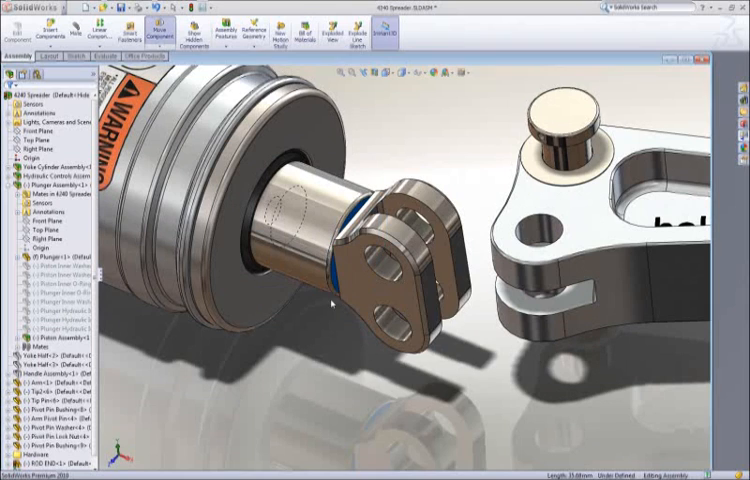
Set the ROD END component beside the plunger end in the 4240 Spreader assembly
{"action": "left_click", "coordinate": [400, 250]}
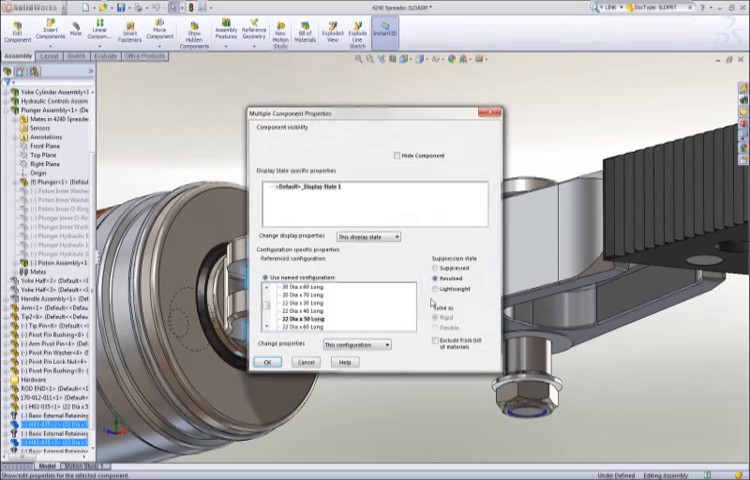
Apply the 22 Dia x 50 Long configuration to both pins joining rod end and arms
{"action": "left_click", "coordinate": [268, 362]}
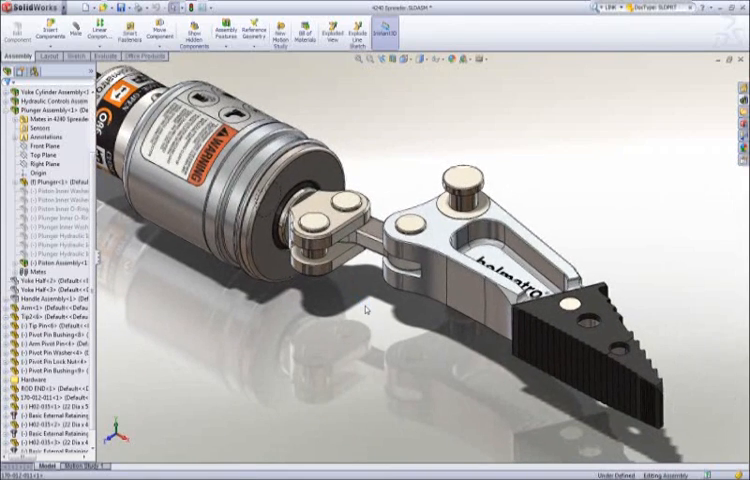
Drag a spreader arm with Move Component to verify the rod-end linkage articulates
{"action": "left_click", "coordinate": [151, 25]}
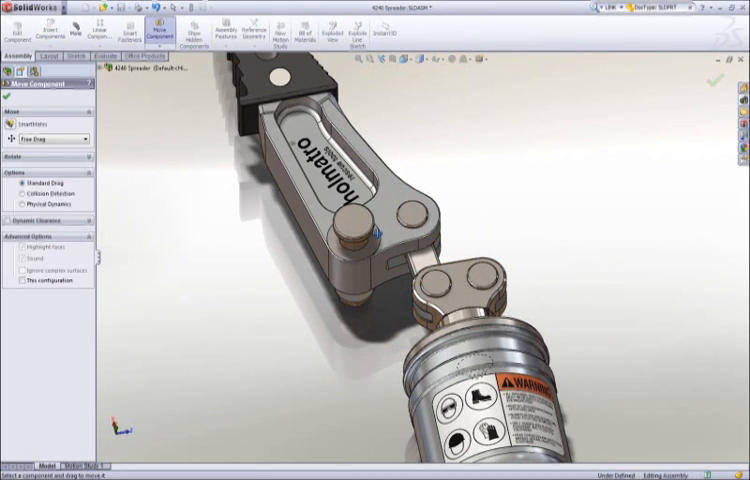
{"action": "left_click", "coordinate": [20, 194]}
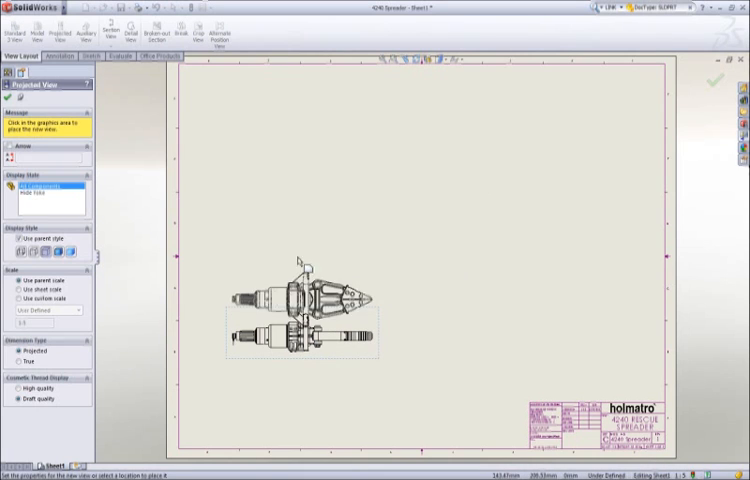
Place a projected view of the spreader below the first view
{"action": "left_click", "coordinate": [305, 170]}
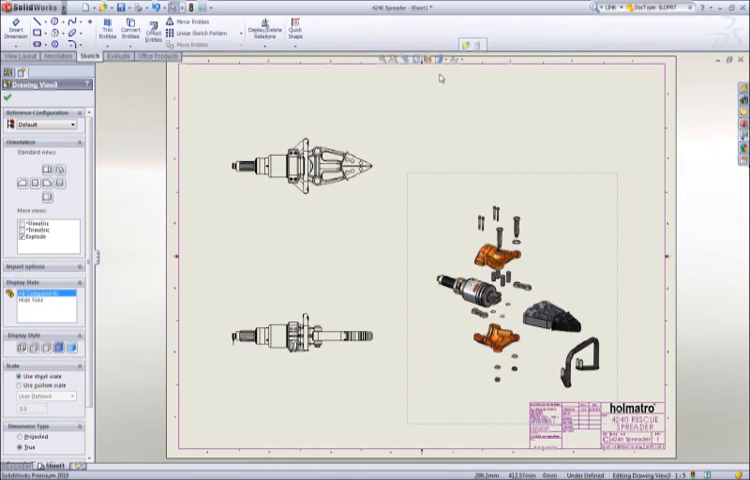
Insert a bill of materials table for the exploded spreader view
{"action": "left_click", "coordinate": [452, 95]}
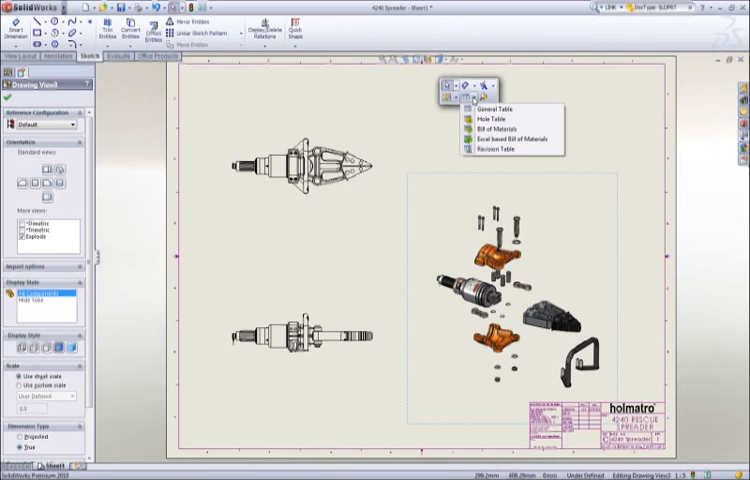
{"action": "left_click", "coordinate": [488, 128]}
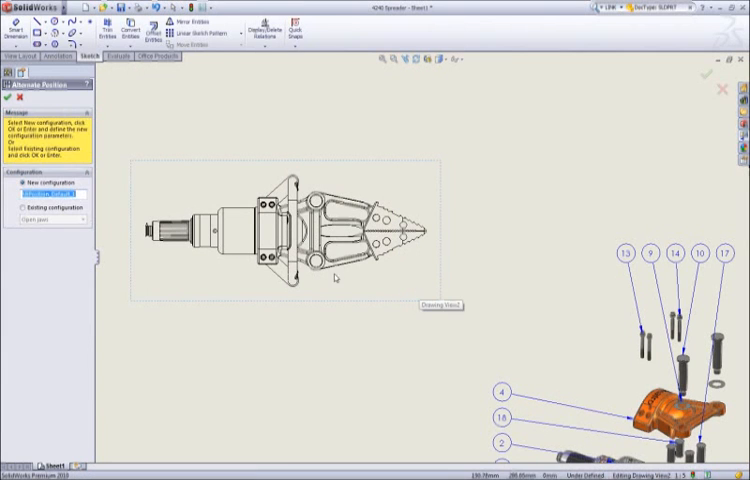
Show the jaws open as an alternate position and dimension the tip spread 637.70
{"action": "left_click", "coordinate": [21, 207]}
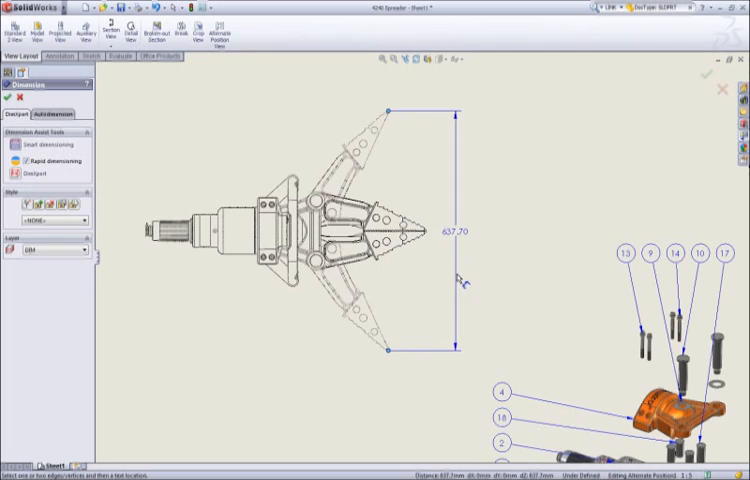
{"action": "left_click", "coordinate": [457, 240]}
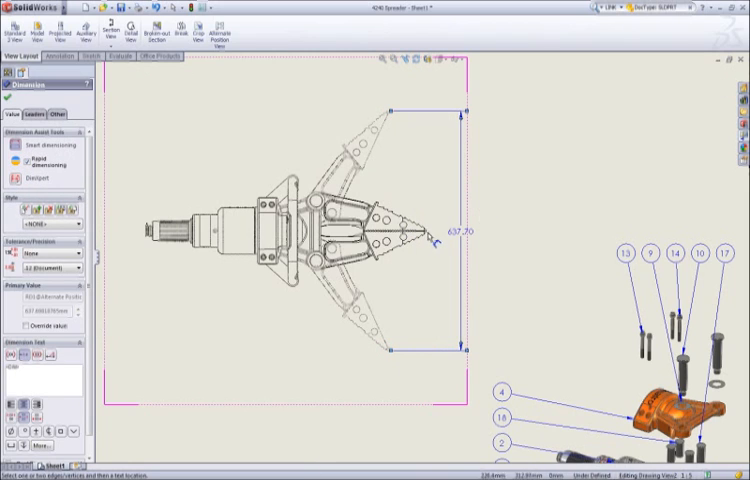
{"action": "mouse_move", "coordinate": [155, 250]}
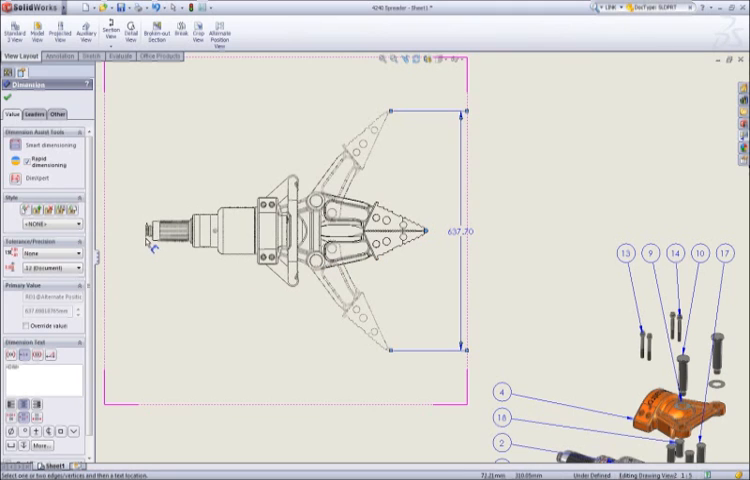